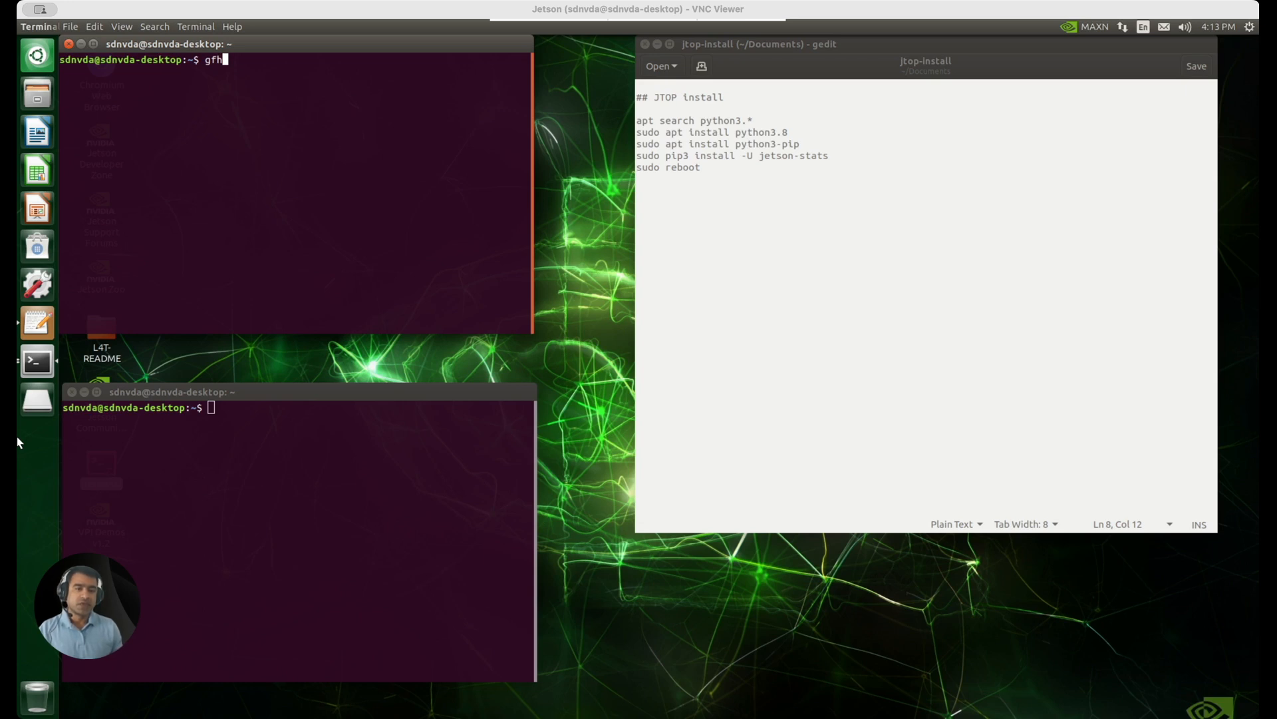
{"action": "mouse_move", "coordinate": [47, 72]}
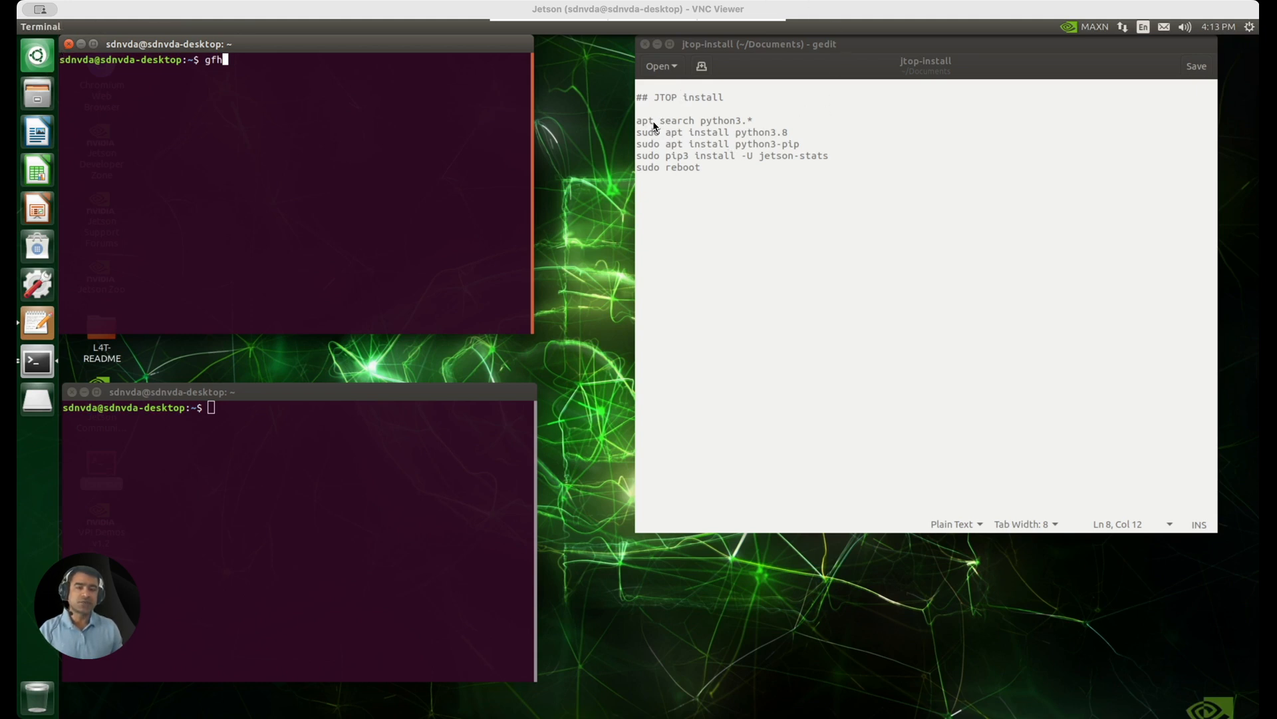
{"action": "mouse_move", "coordinate": [721, 131]}
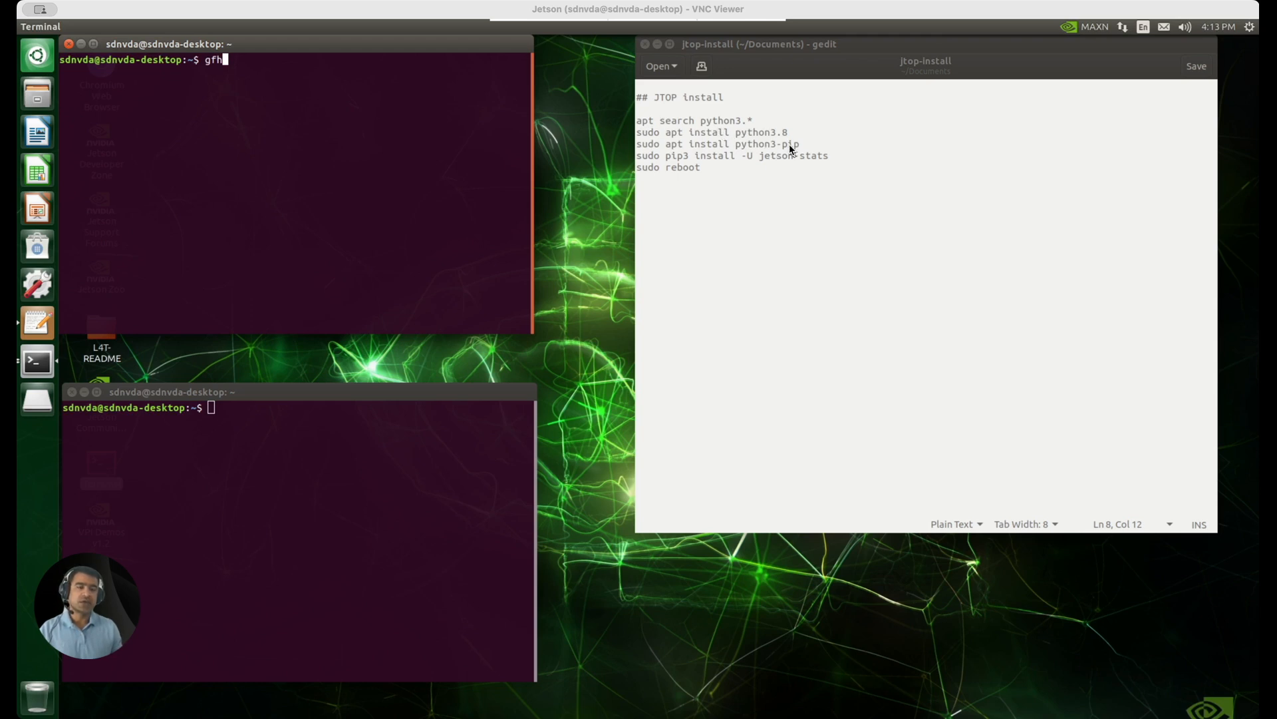
{"action": "mouse_move", "coordinate": [804, 168]}
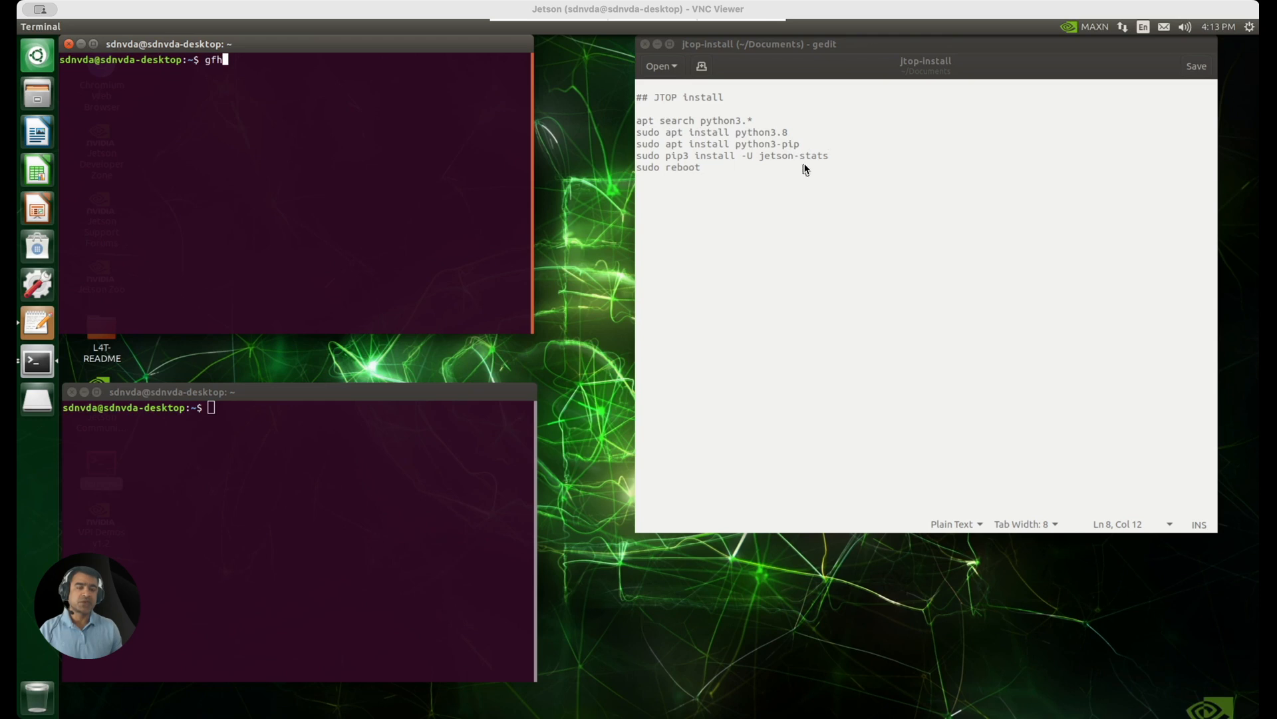
{"action": "mouse_move", "coordinate": [827, 169]}
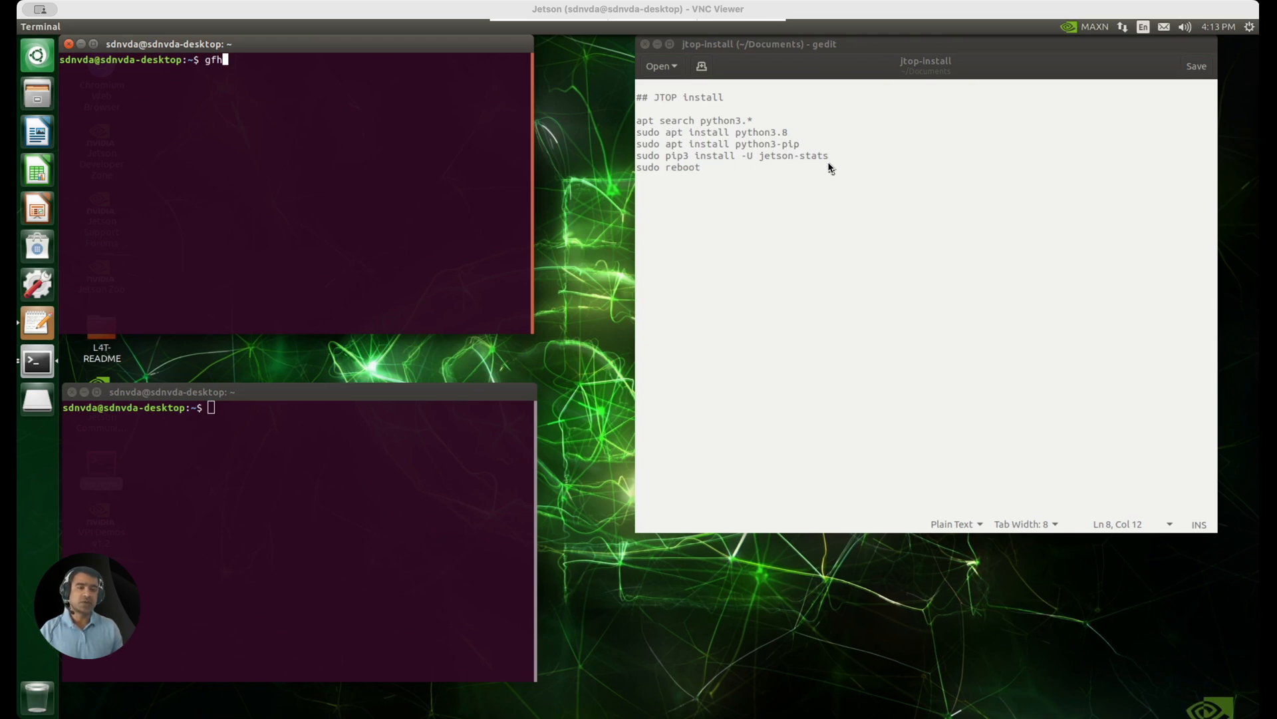
{"action": "mouse_move", "coordinate": [665, 87]}
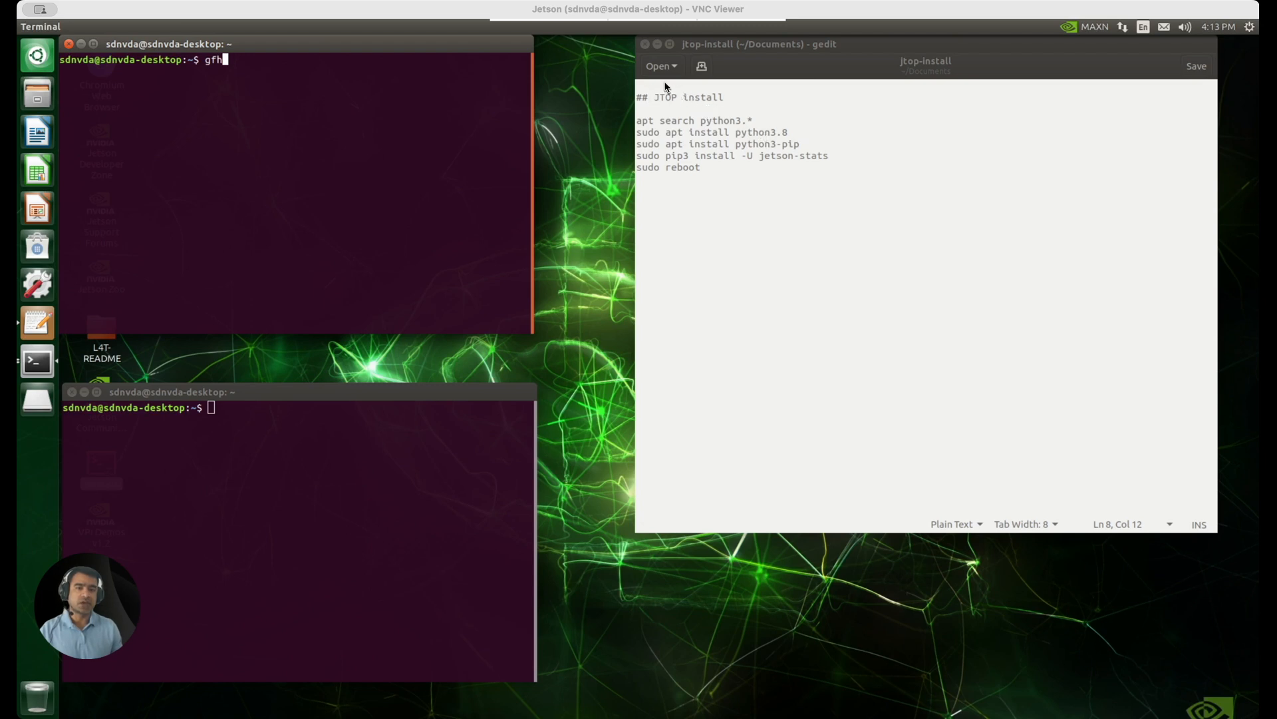
{"action": "mouse_move", "coordinate": [679, 176]}
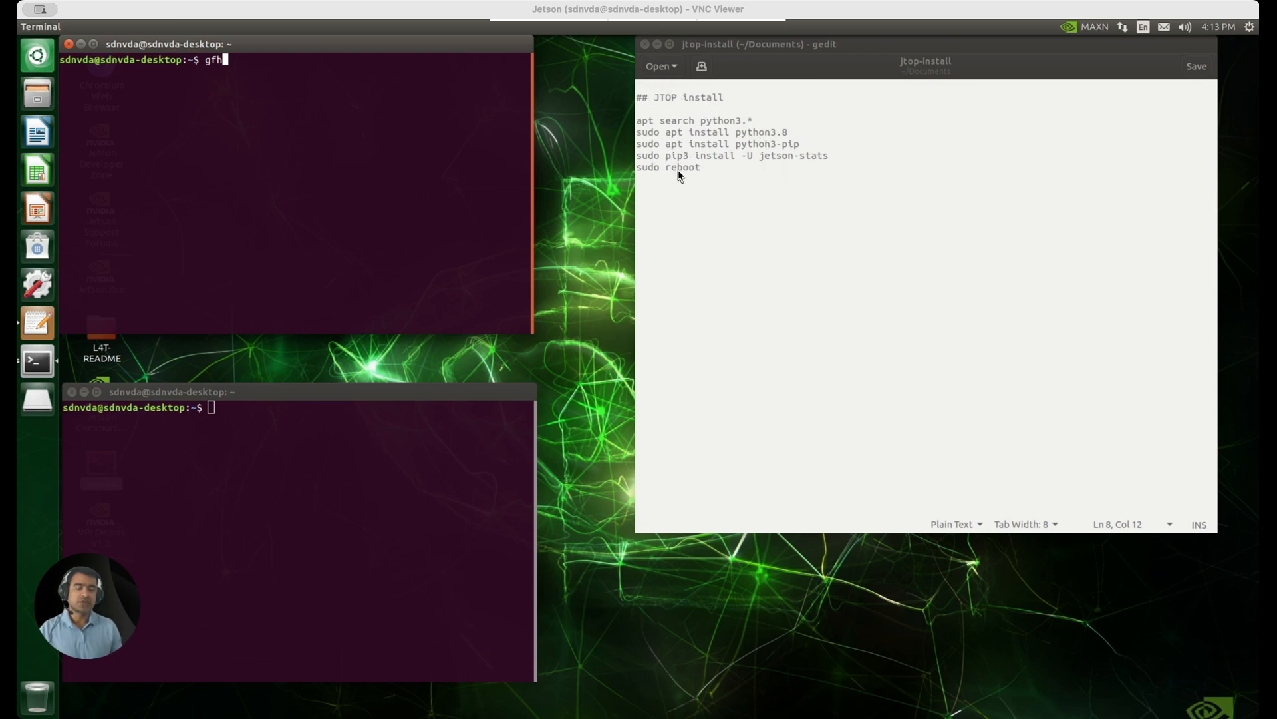
{"action": "mouse_move", "coordinate": [690, 137]}
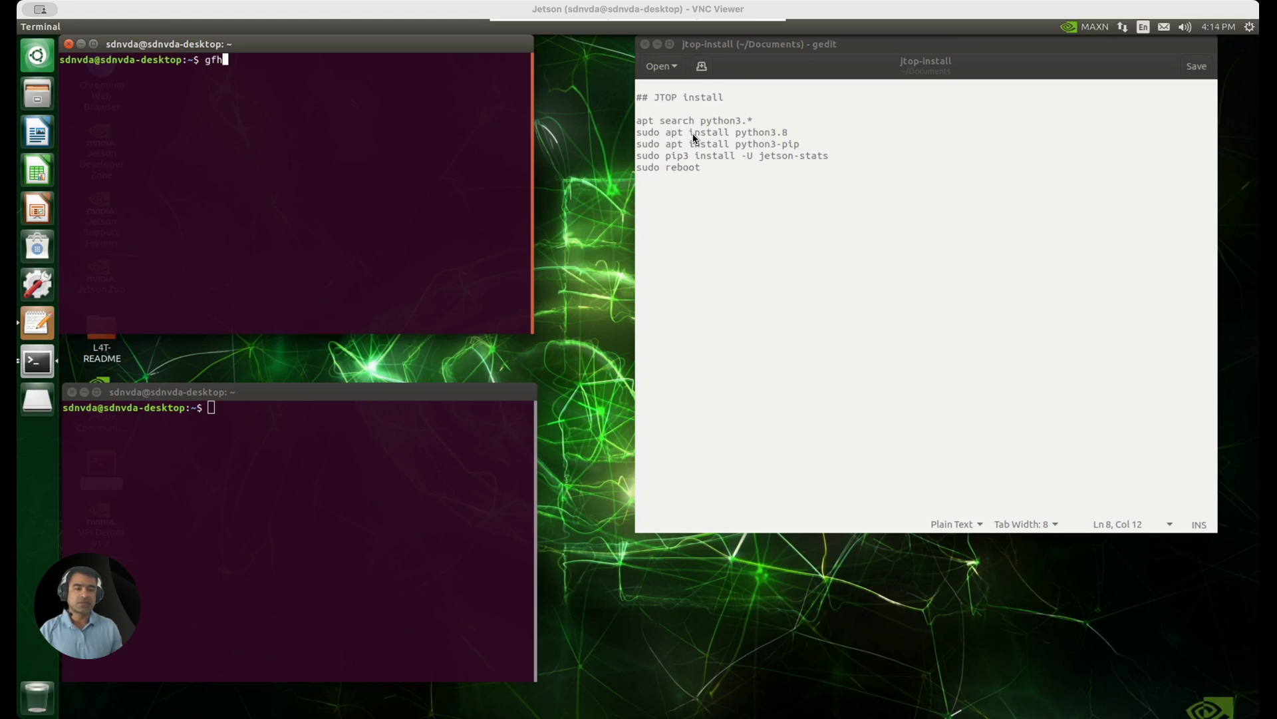
{"action": "mouse_move", "coordinate": [862, 116]}
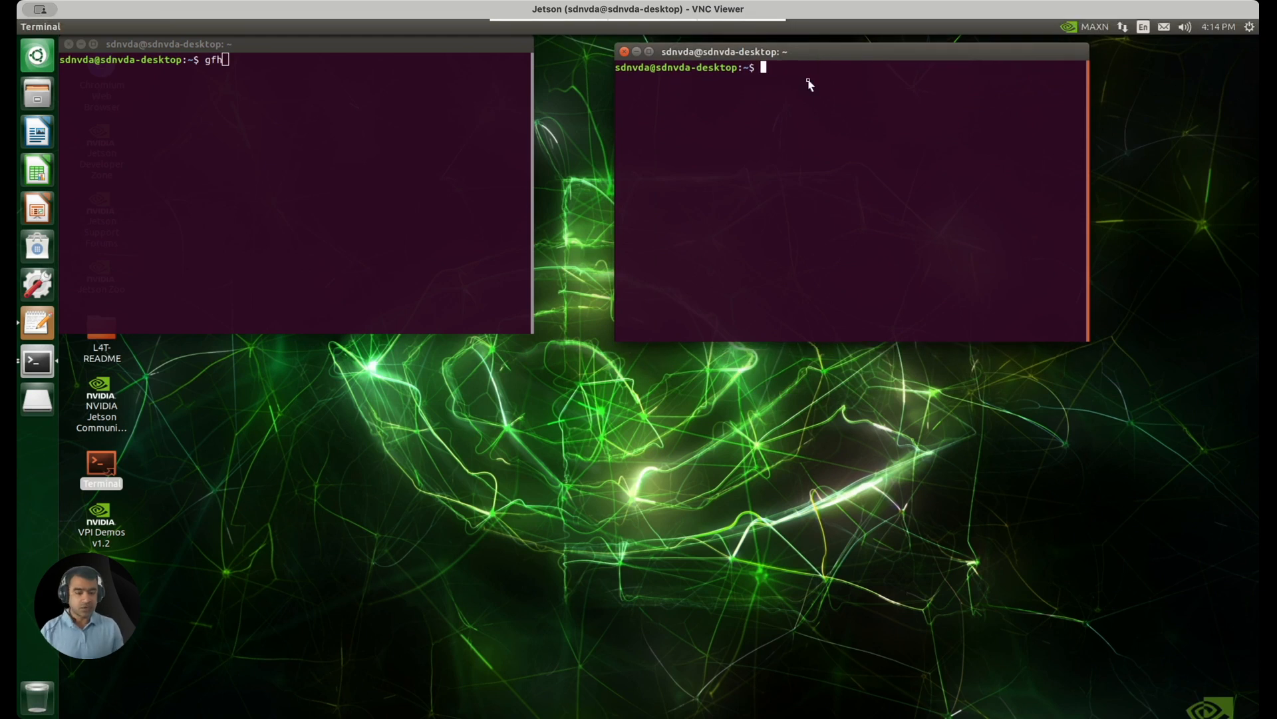
Step: Recall history entry !175 to launch 'ollama run --verbose deepseek-r1:1.5b'
{"action": "type", "text": "!175"}
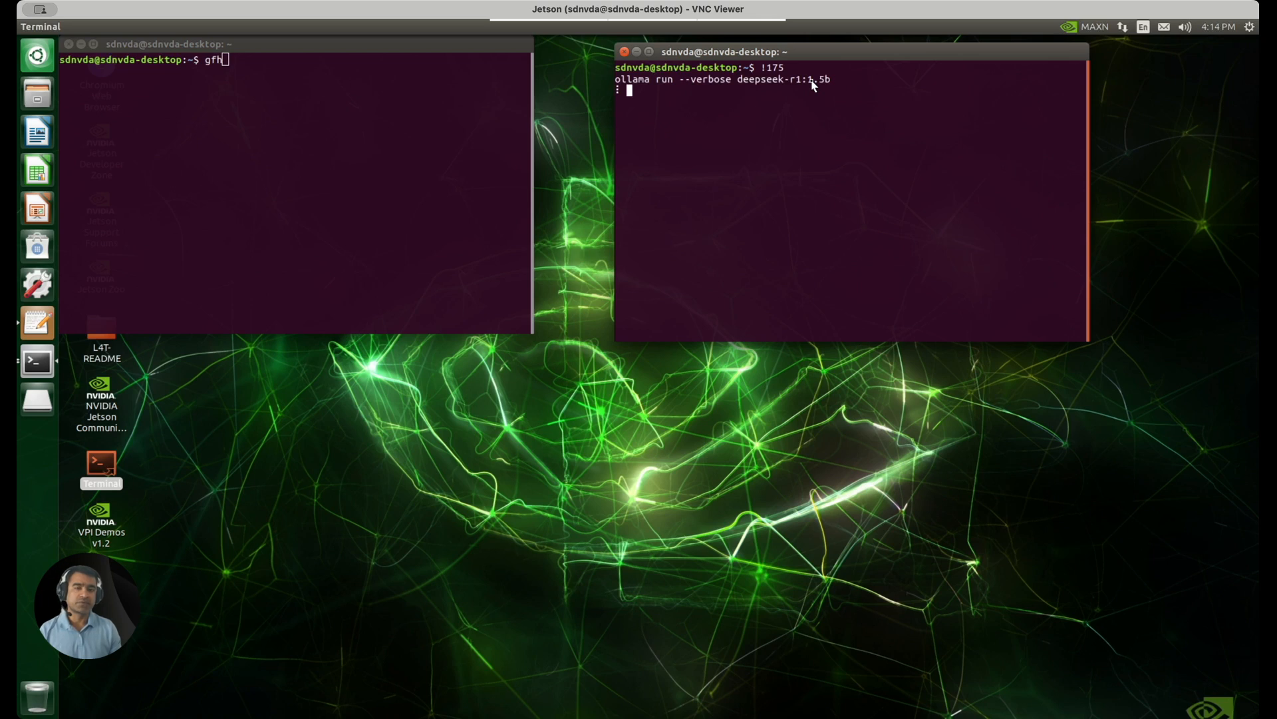
{"action": "mouse_move", "coordinate": [780, 88]}
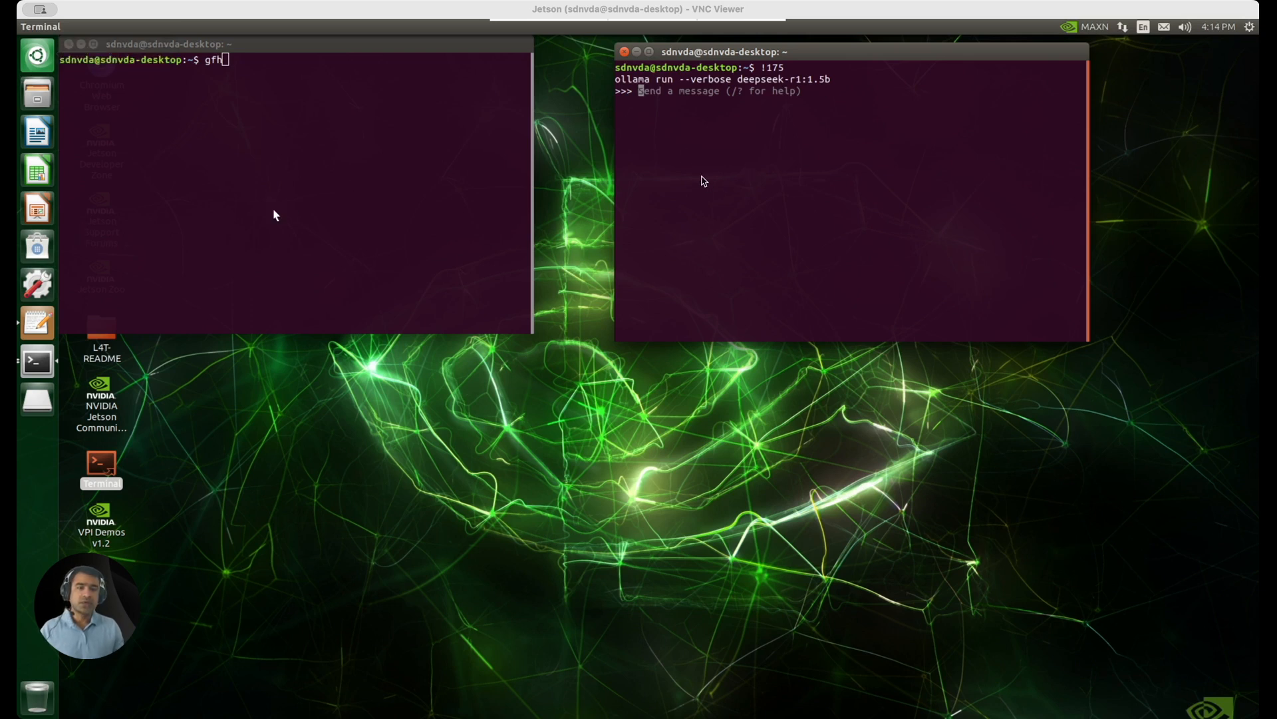
{"action": "mouse_move", "coordinate": [692, 145]}
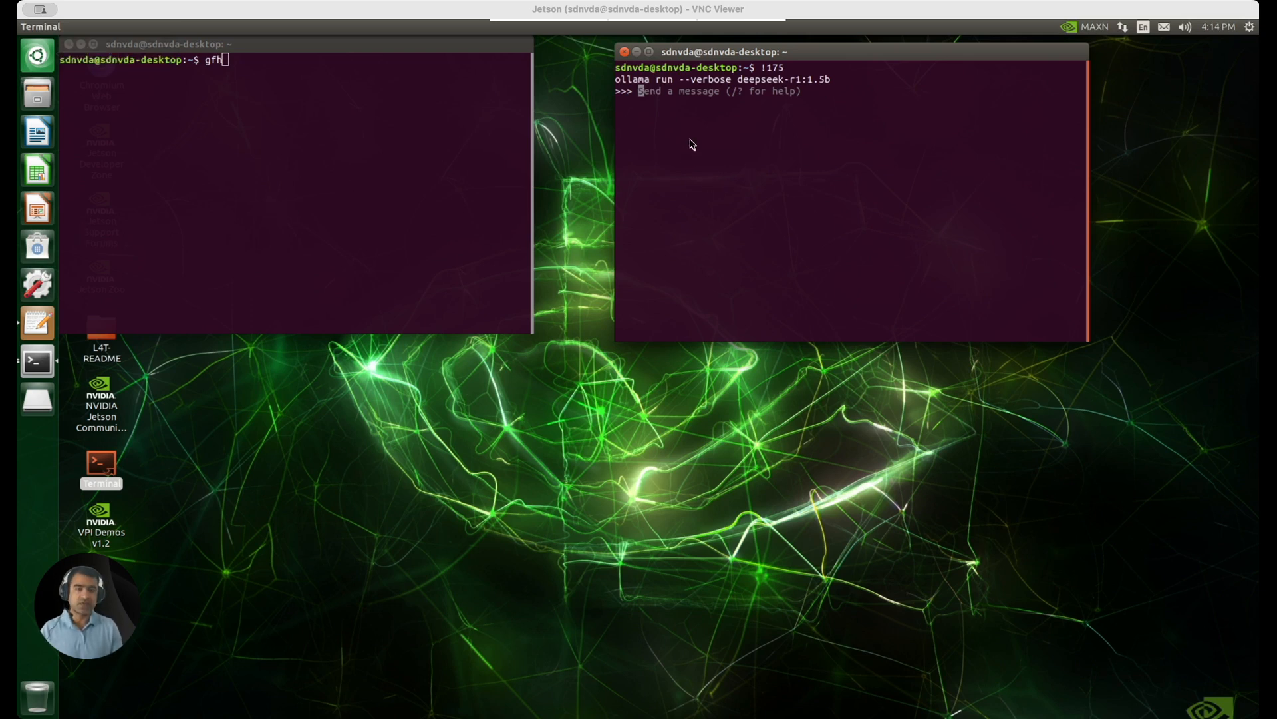
{"action": "mouse_move", "coordinate": [702, 127]}
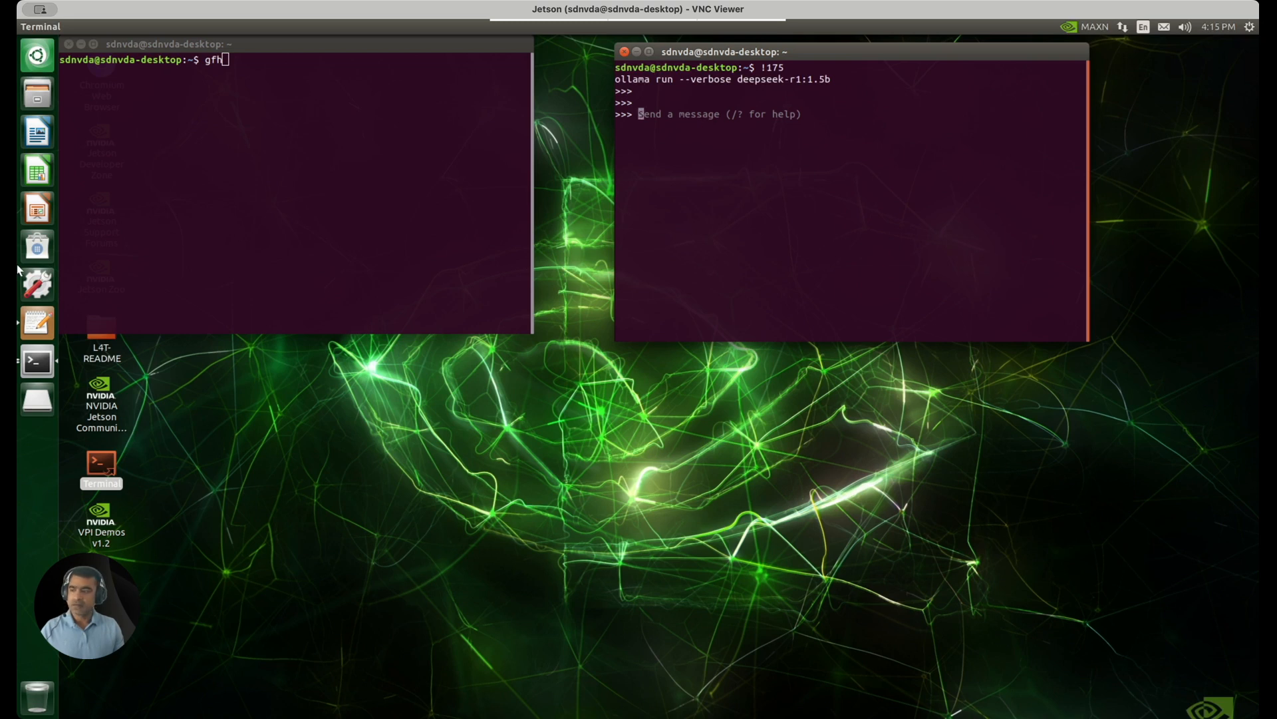
{"action": "mouse_move", "coordinate": [36, 246]}
{"action": "type", "text": "j"}
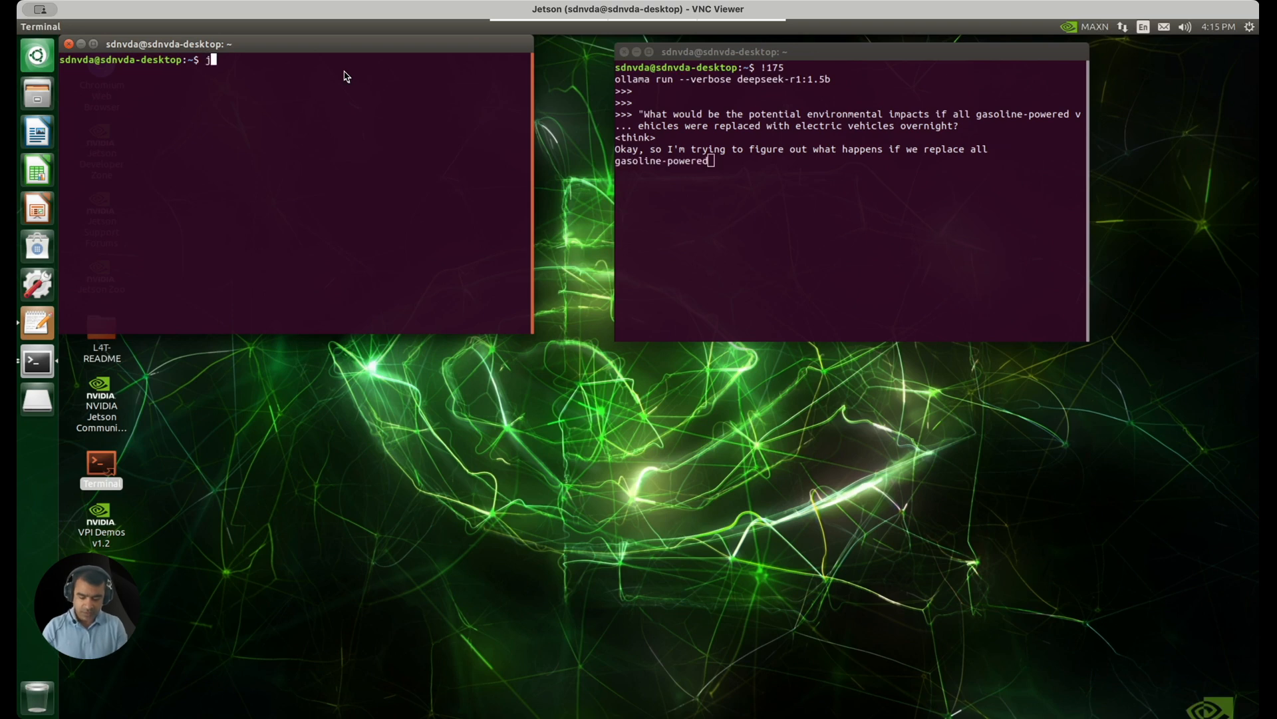
Step: Launch the jtop monitor in the left terminal
{"action": "type", "text": "top"}
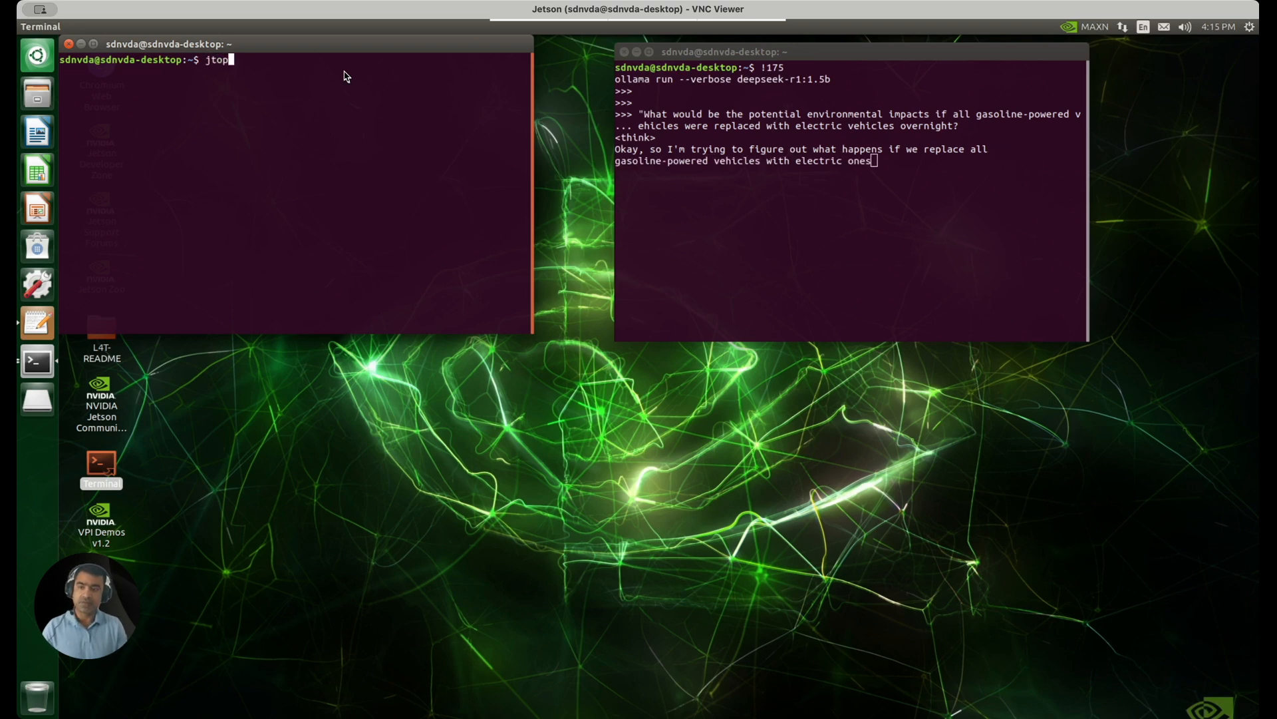
{"action": "key", "text": "Return"}
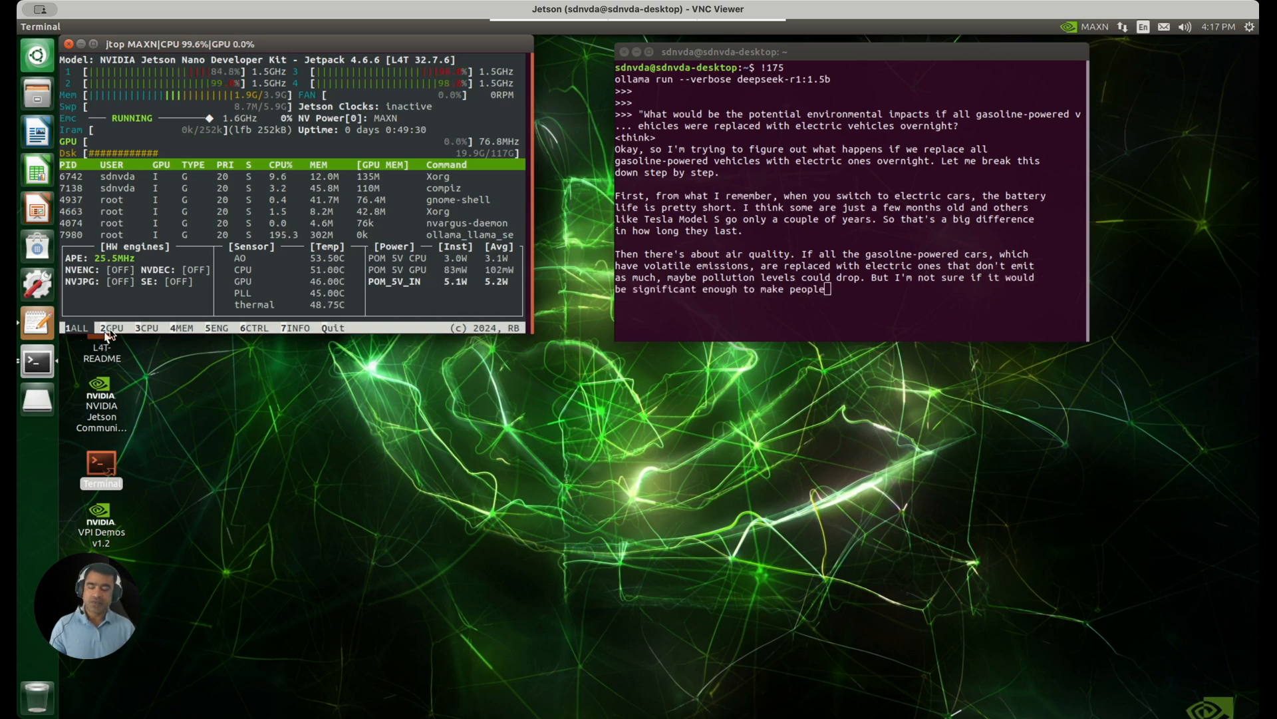
Step: Tour jtop's GPU, CPU, MEM, ENG, CTRL and INFO pages, then quit jtop
{"action": "left_click", "coordinate": [111, 327]}
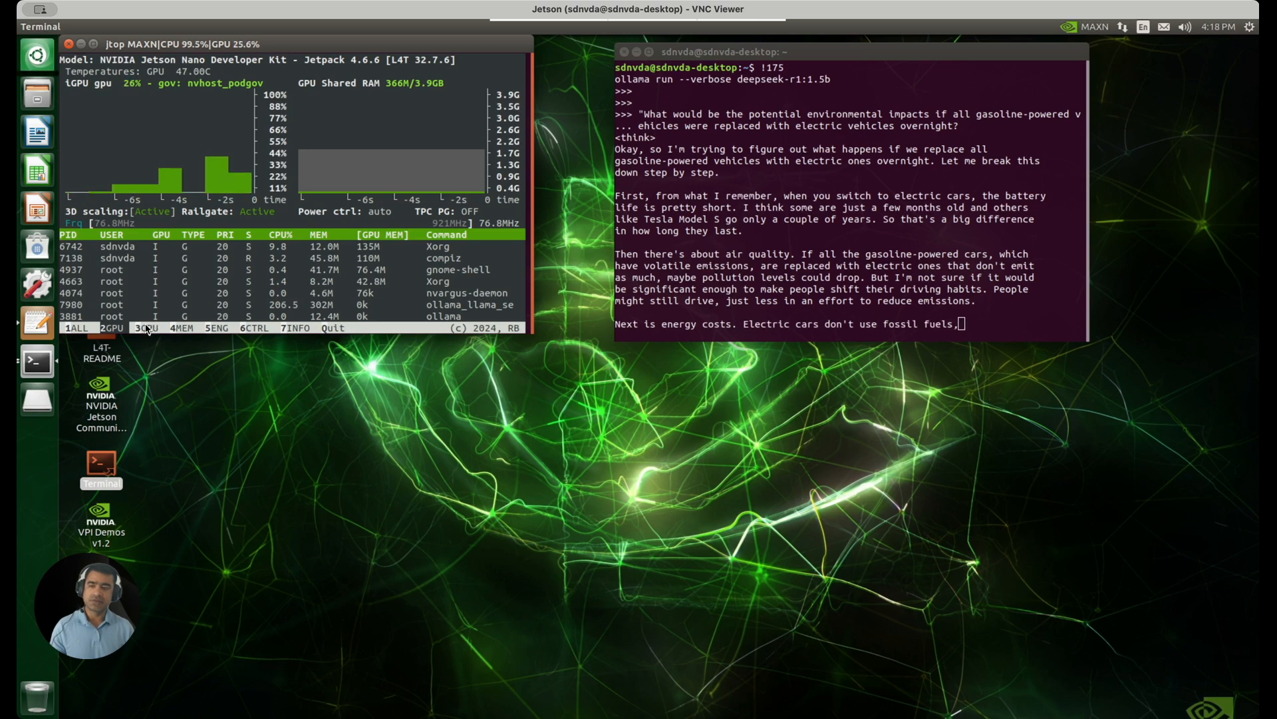
{"action": "left_click", "coordinate": [144, 327]}
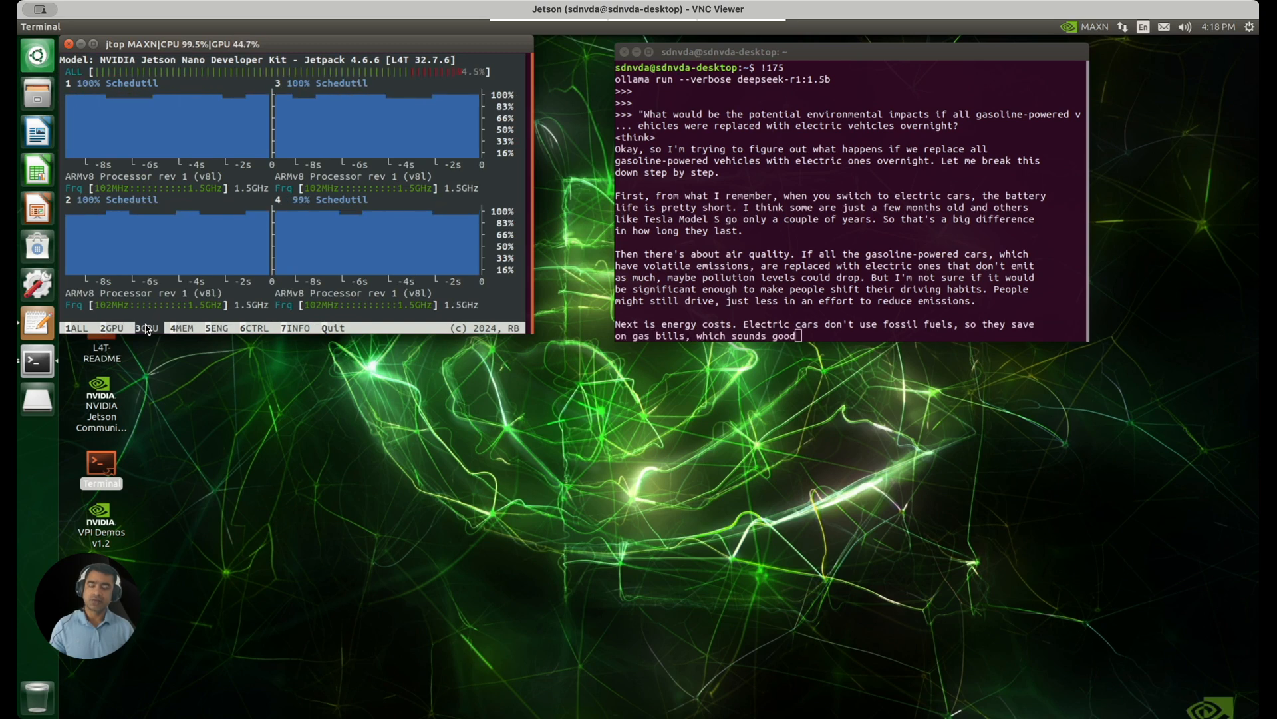
{"action": "left_click", "coordinate": [180, 327]}
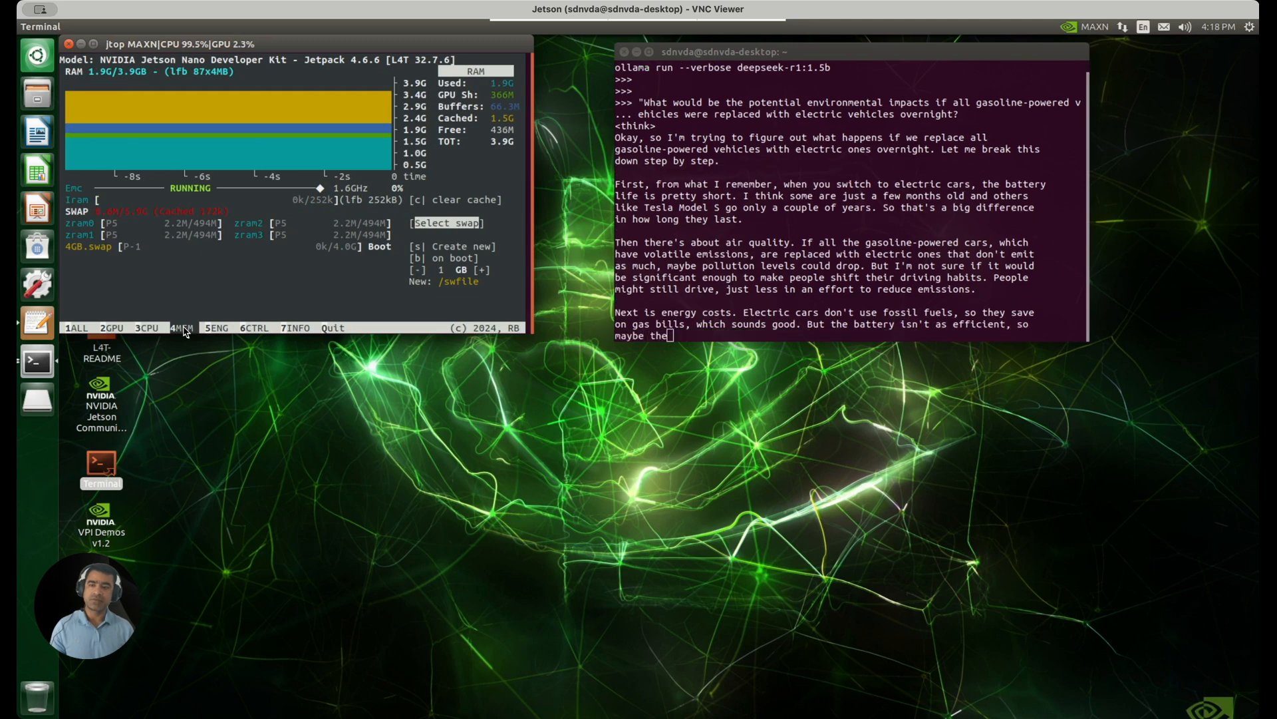
{"action": "left_click", "coordinate": [216, 328]}
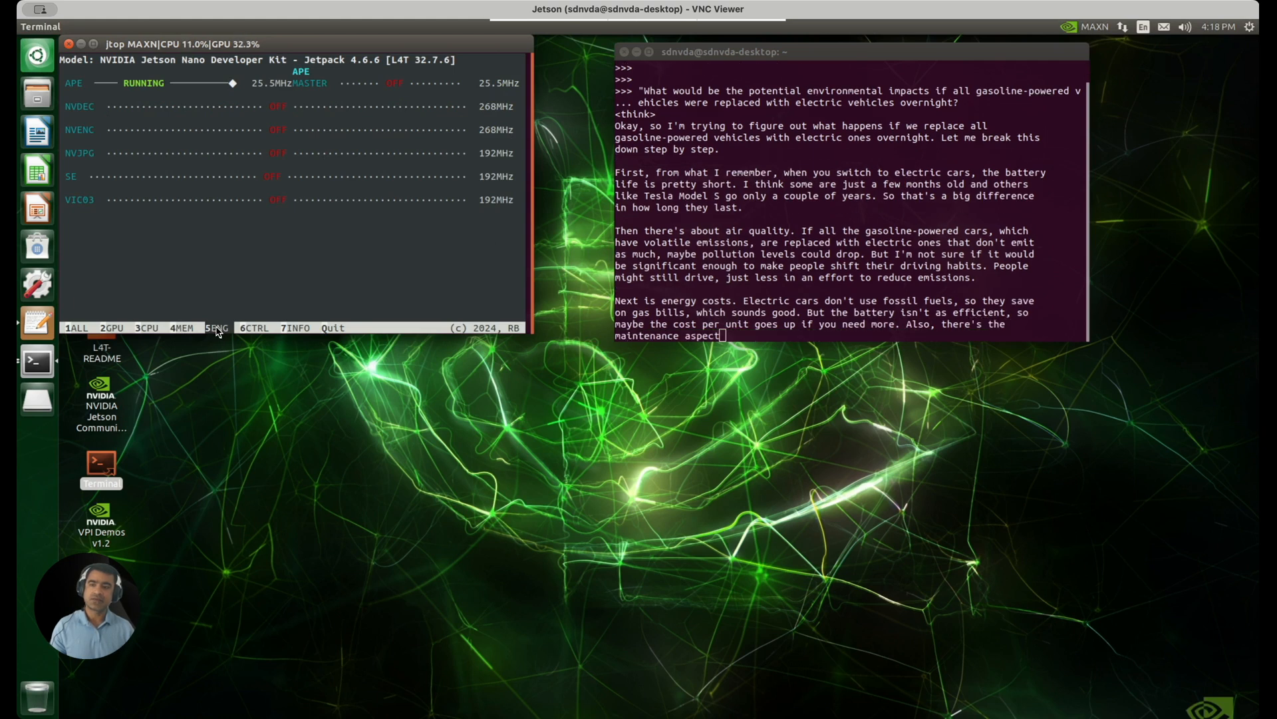
{"action": "left_click", "coordinate": [255, 328]}
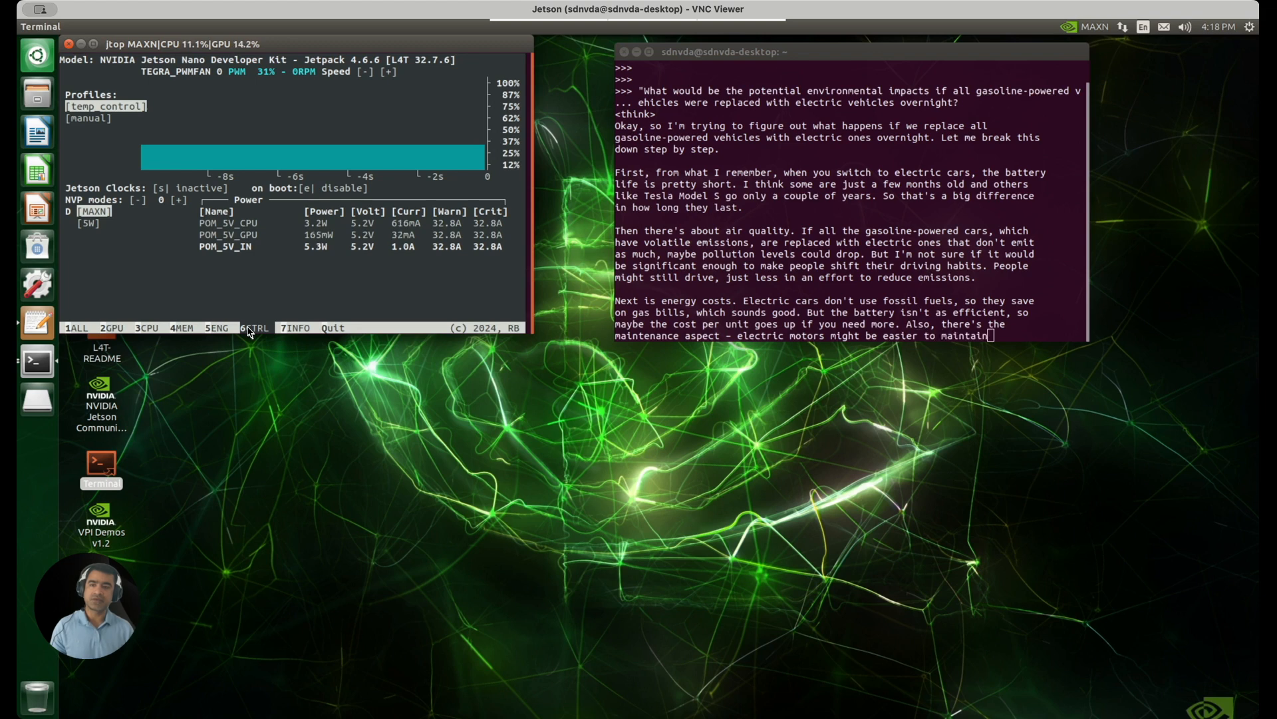
{"action": "left_click", "coordinate": [295, 327]}
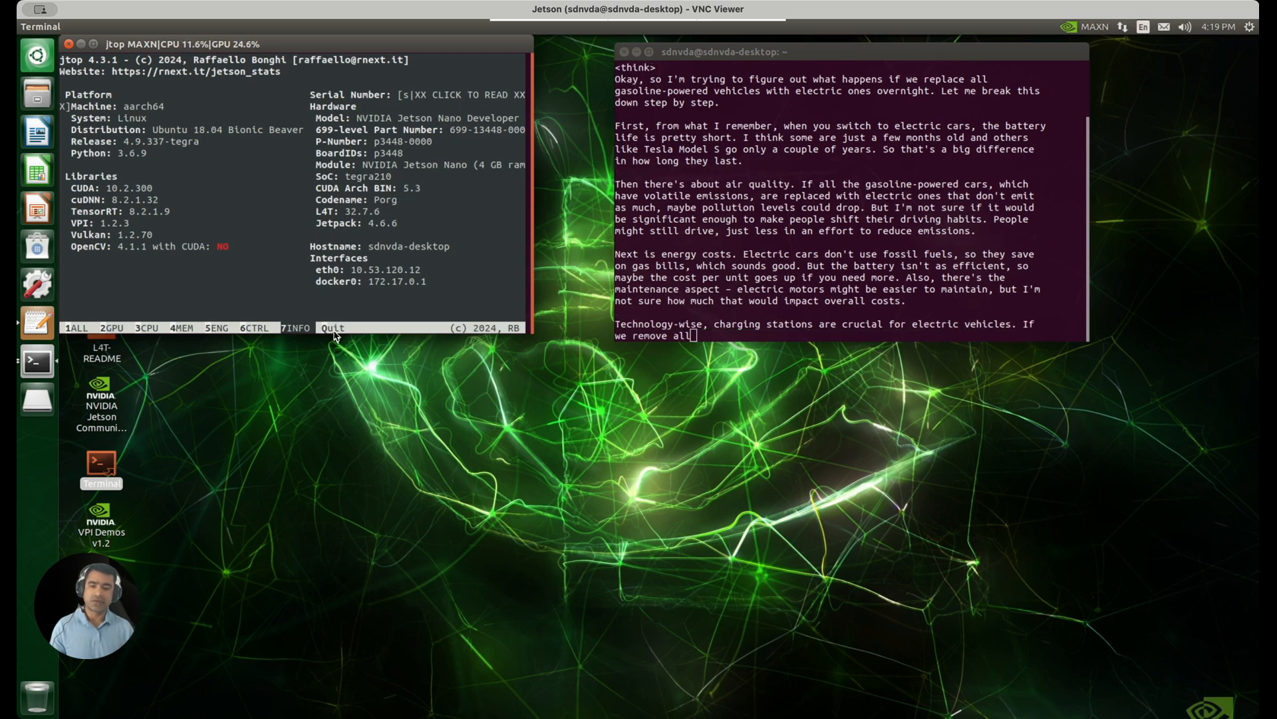
{"action": "left_click", "coordinate": [331, 327]}
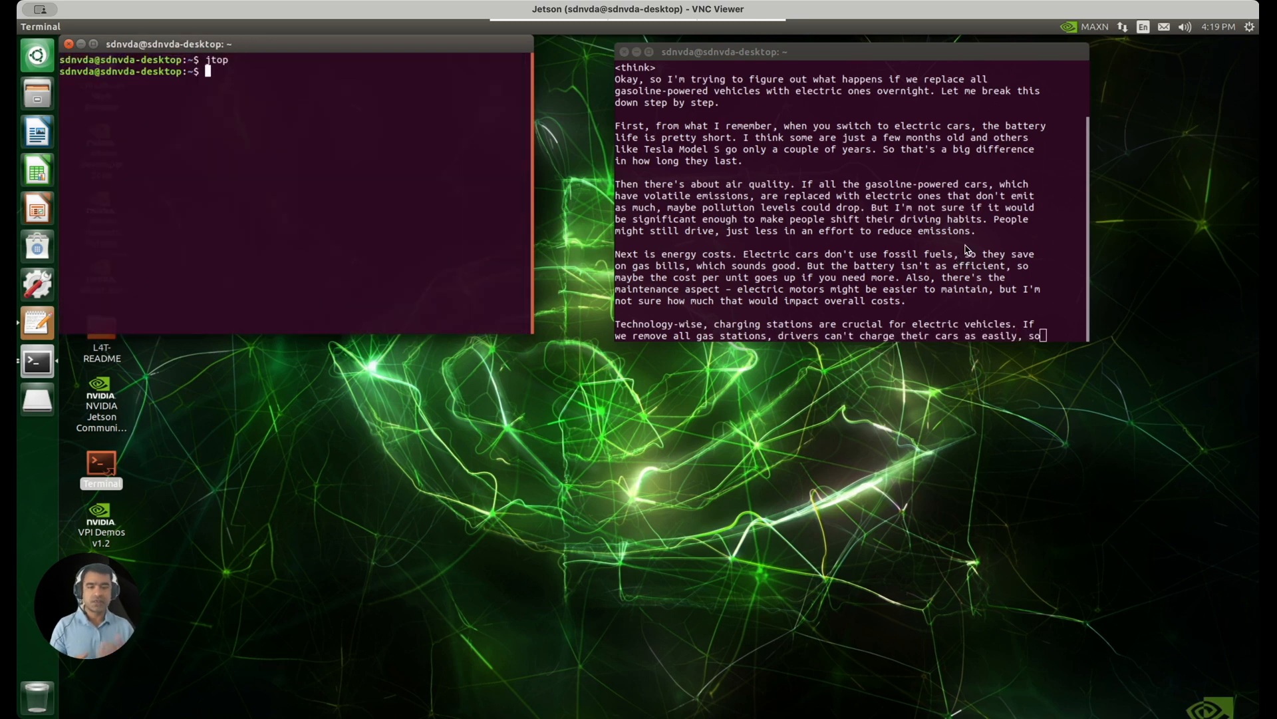
Step: Scroll the Ollama terminal as DeepSeek-R1 writes about charging stations and emissions
{"action": "scroll", "scroll_direction": "down", "scroll_amount": 3}
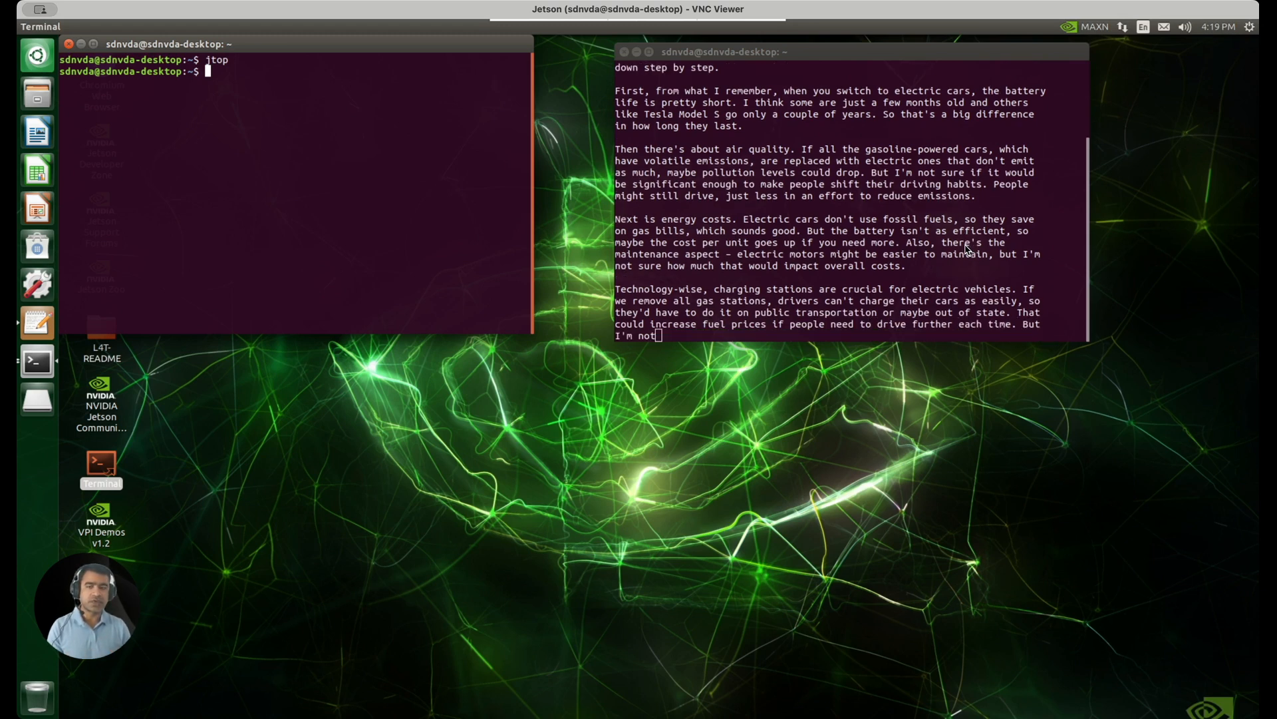
{"action": "type", "text": "certain about that."}
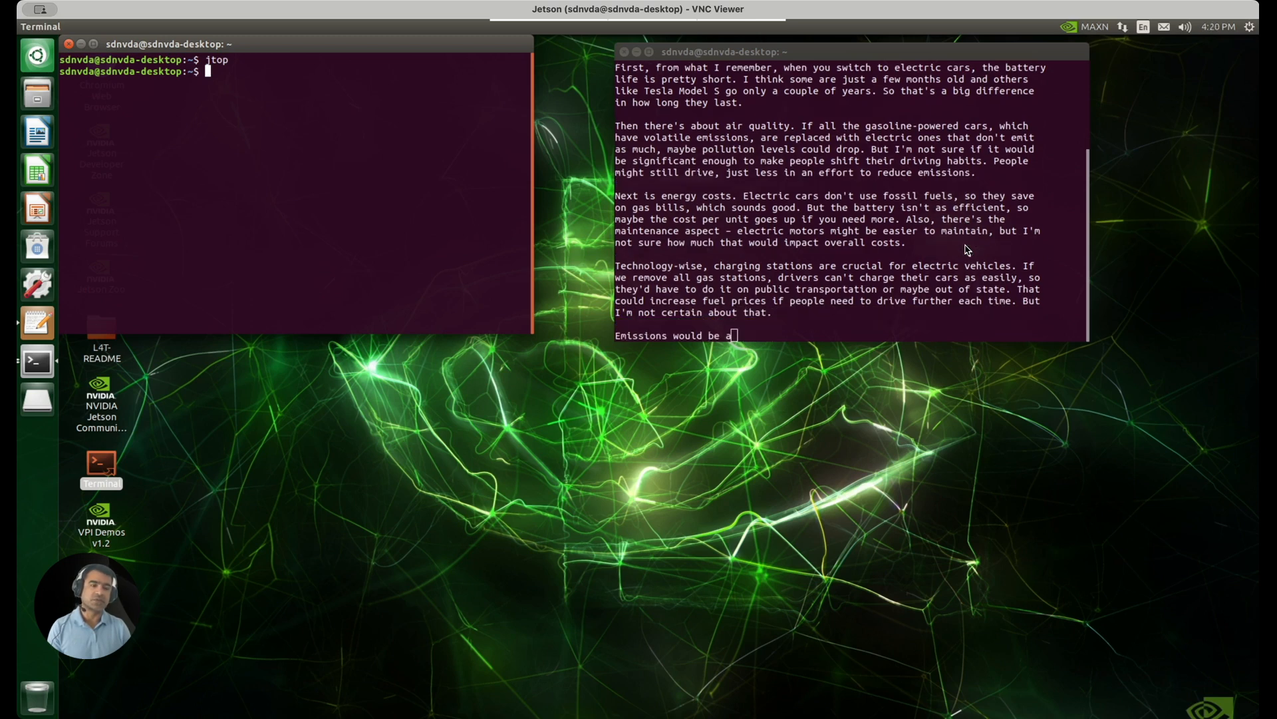
{"action": "type", "text": "big change. From"}
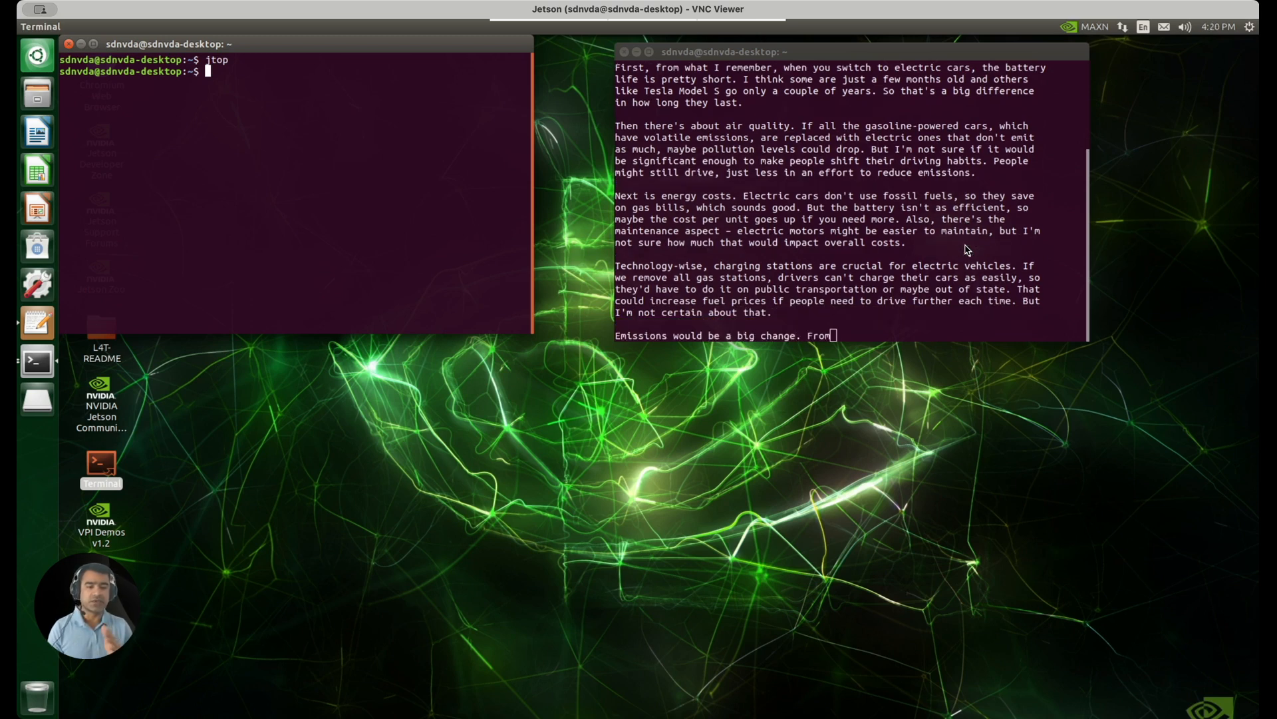